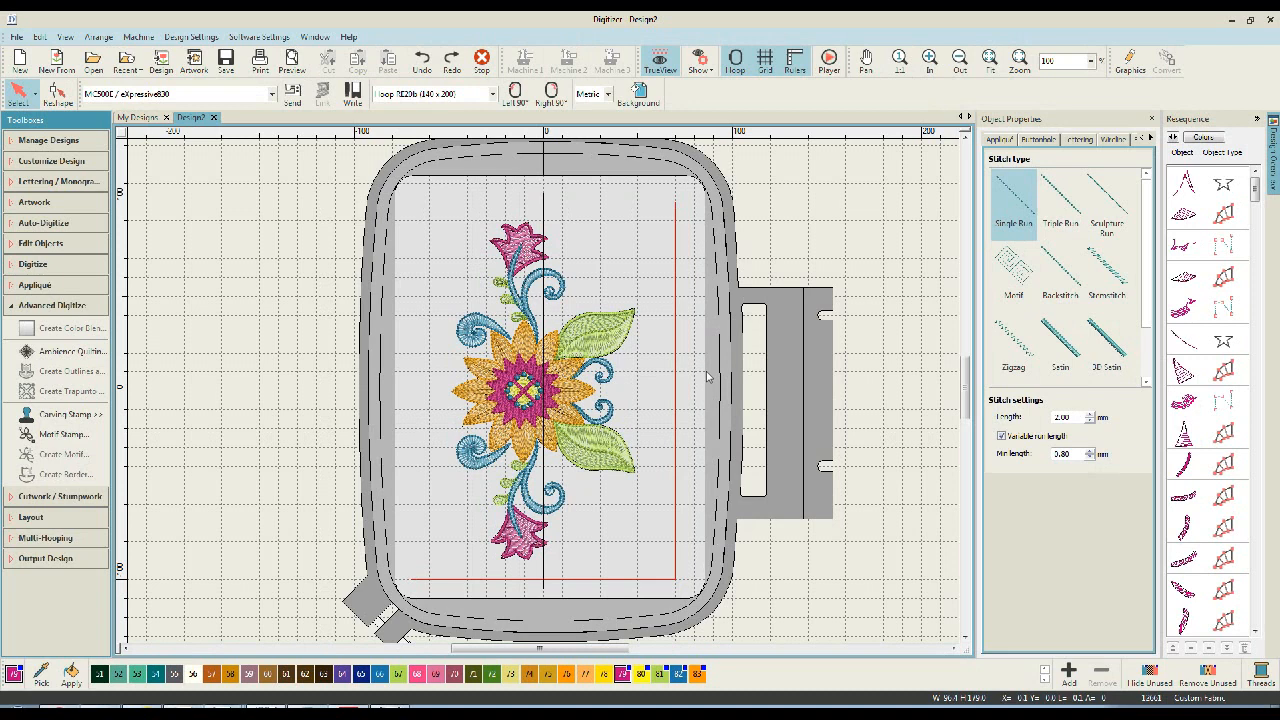
mouse_move(396, 332)
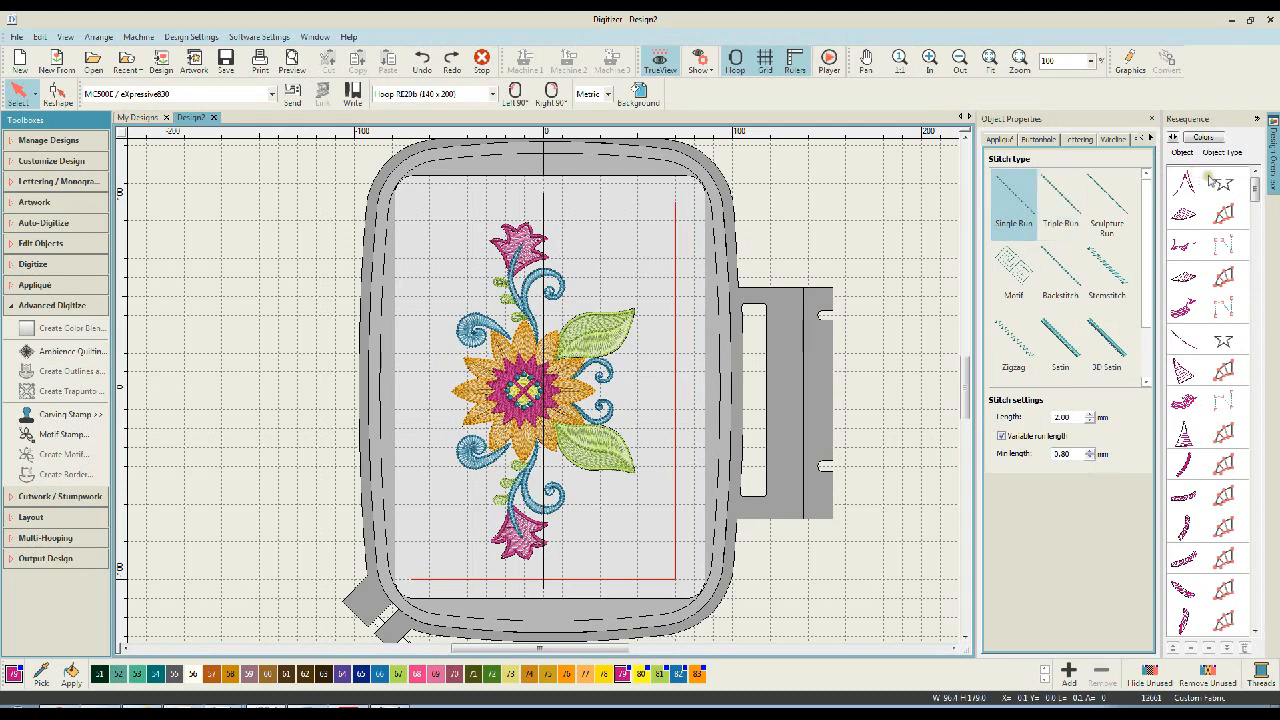
Browse the thread colour list and pattern library, then group the flower design's objects together
scroll(down, 3)
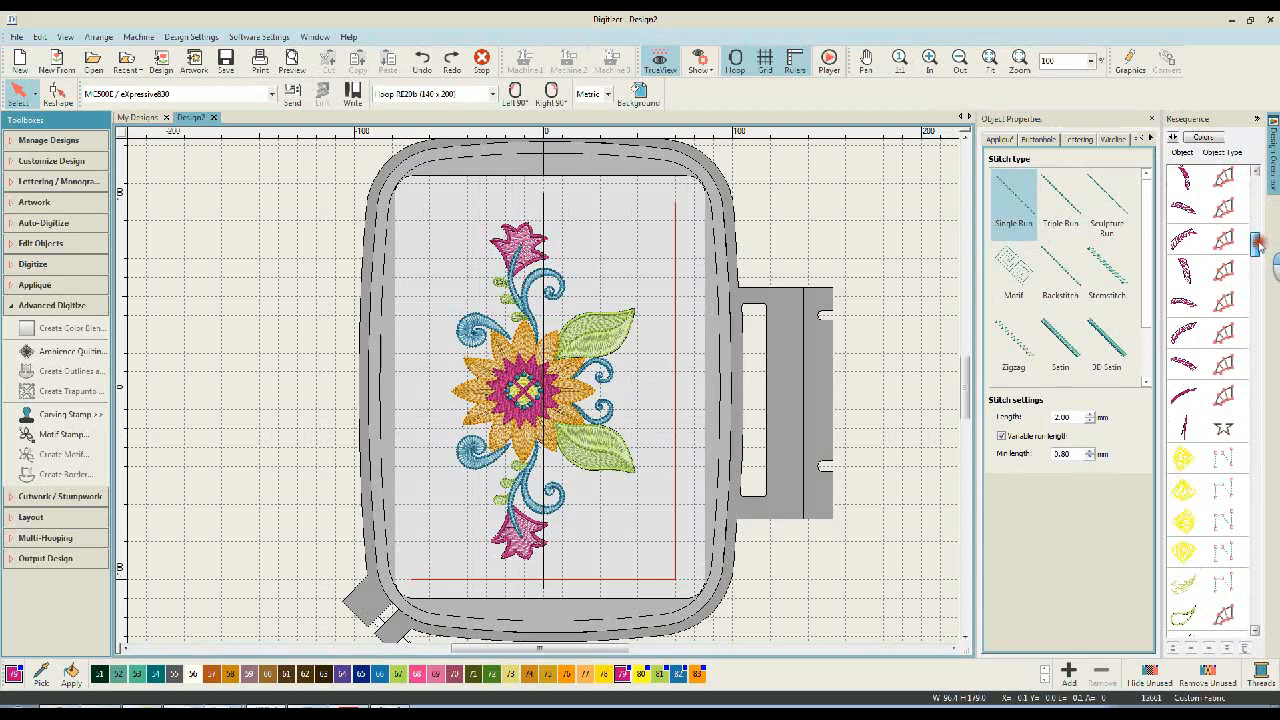
scroll(down, 3)
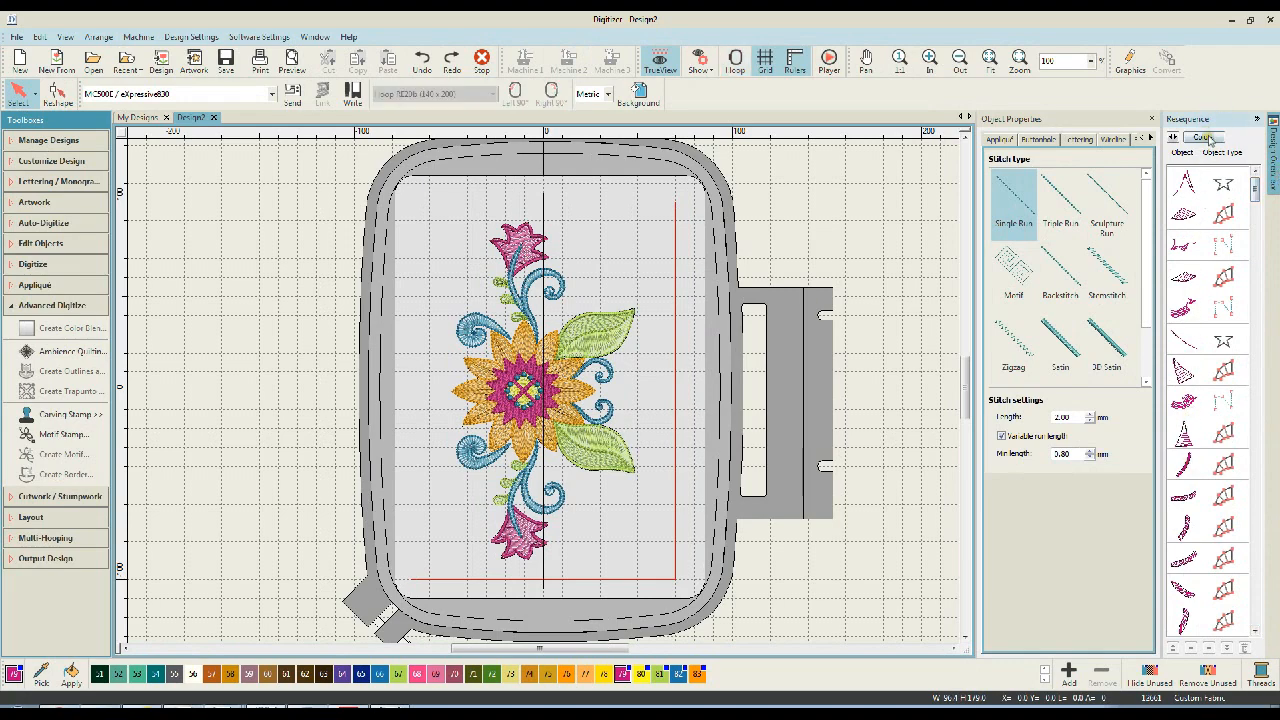
click(1198, 136)
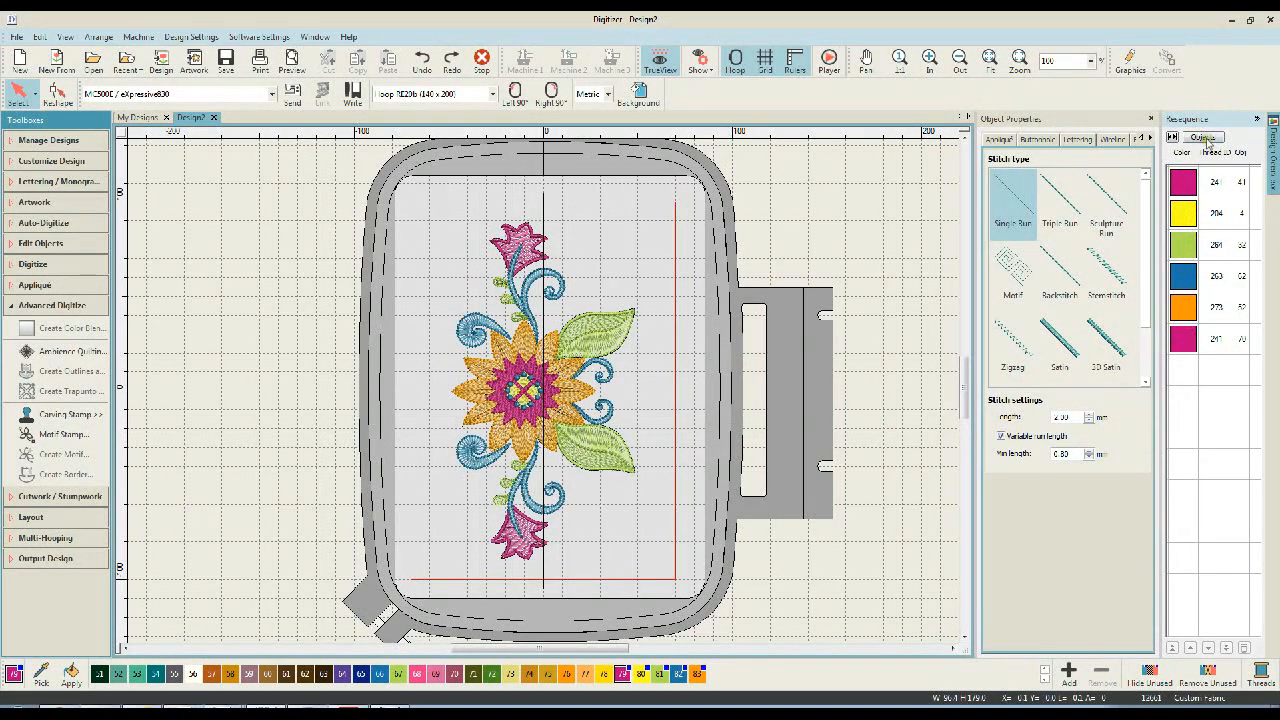
click(1204, 128)
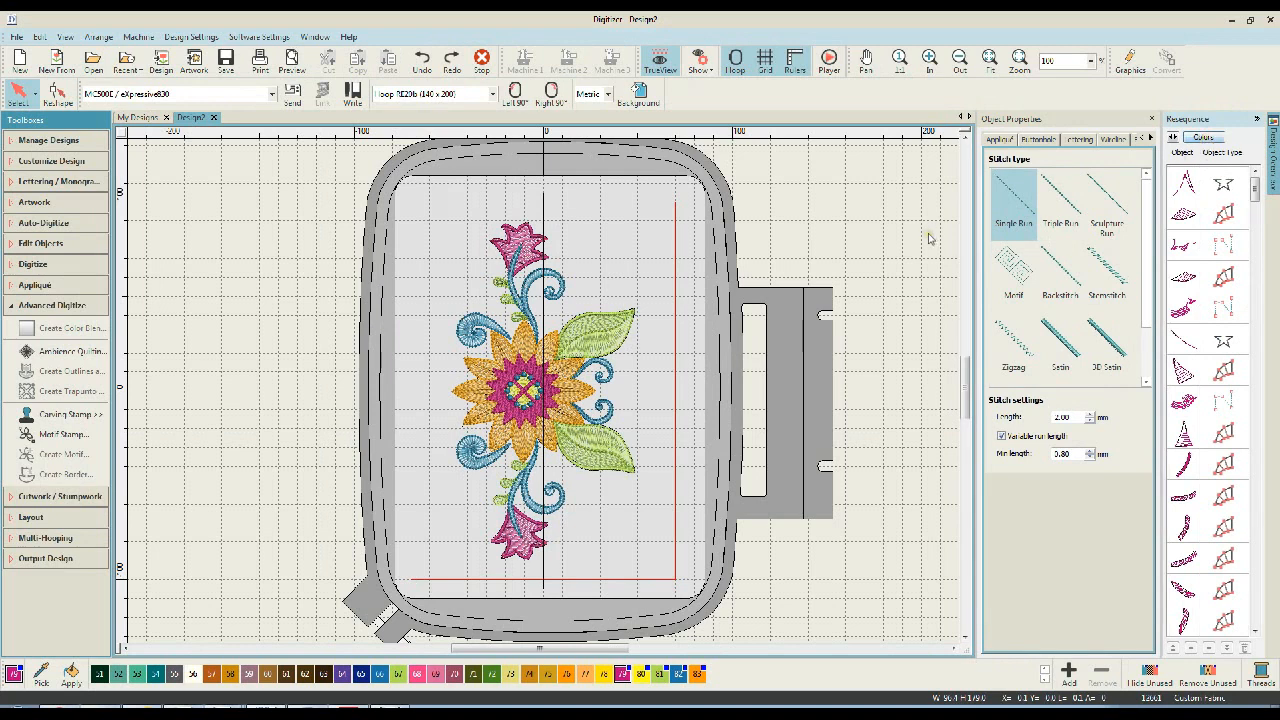
mouse_move(924, 238)
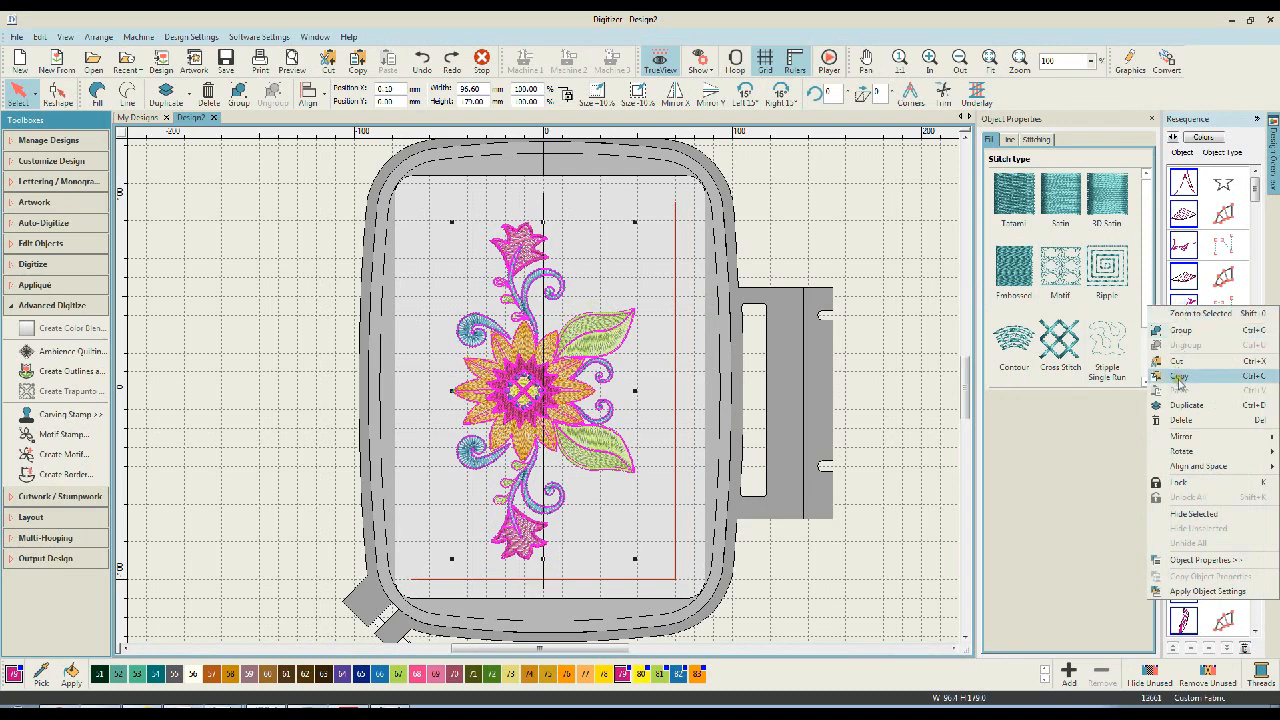
mouse_move(1182, 448)
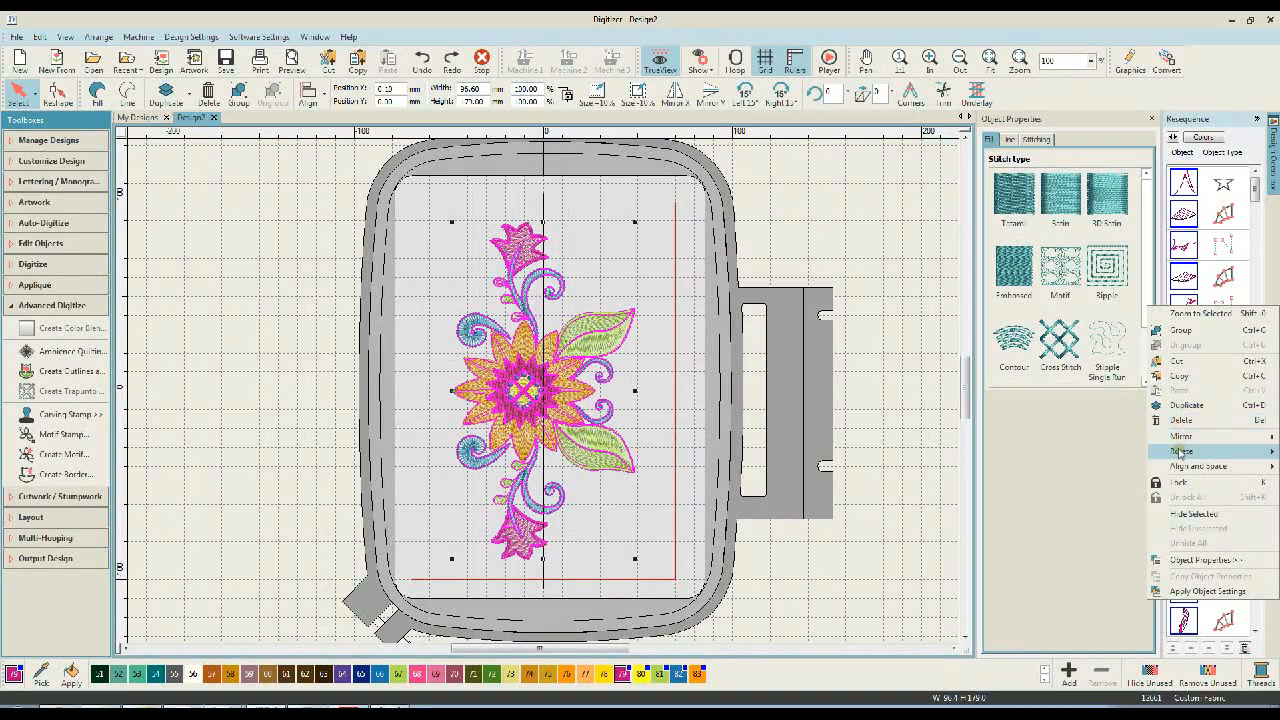
mouse_move(1196, 464)
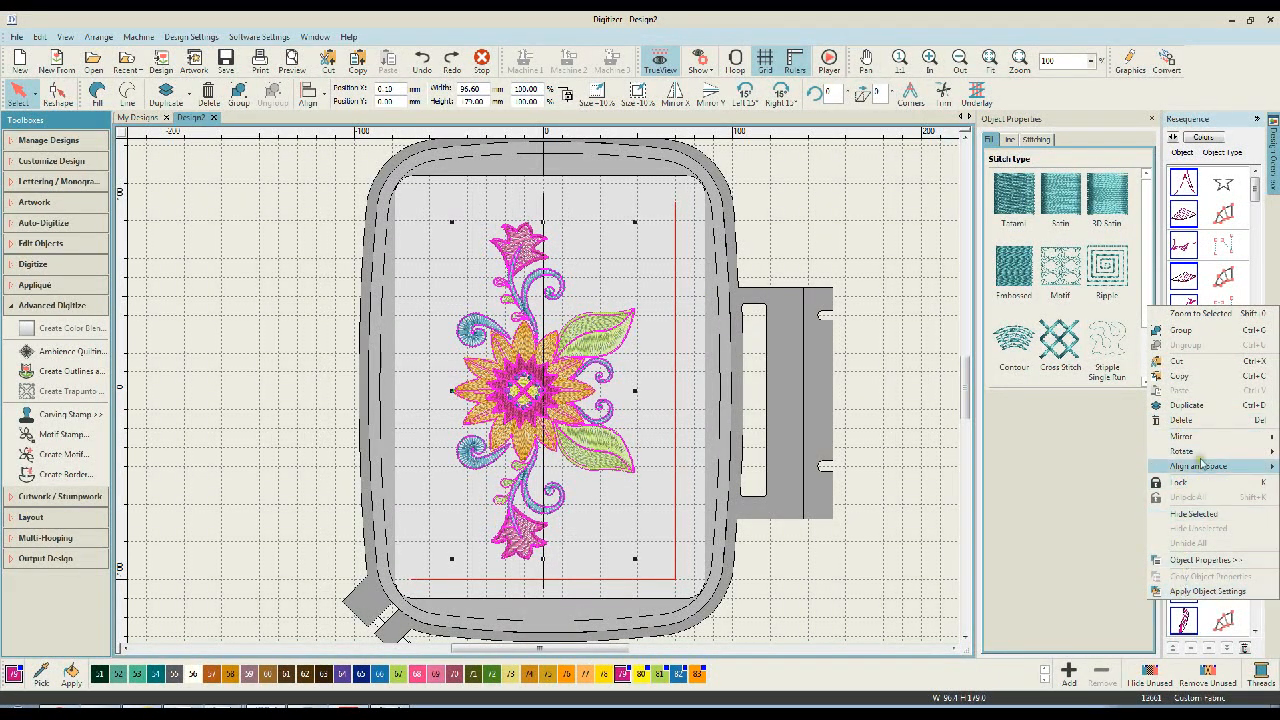
mouse_move(1184, 330)
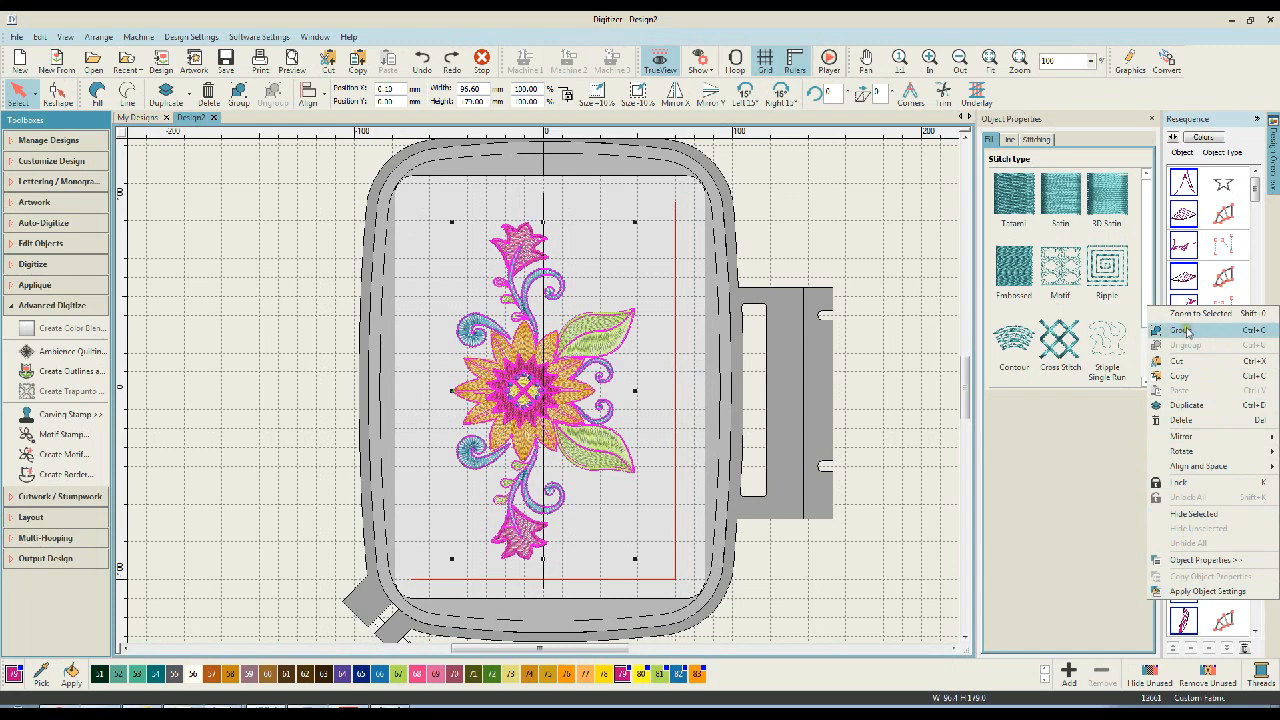
click(1188, 332)
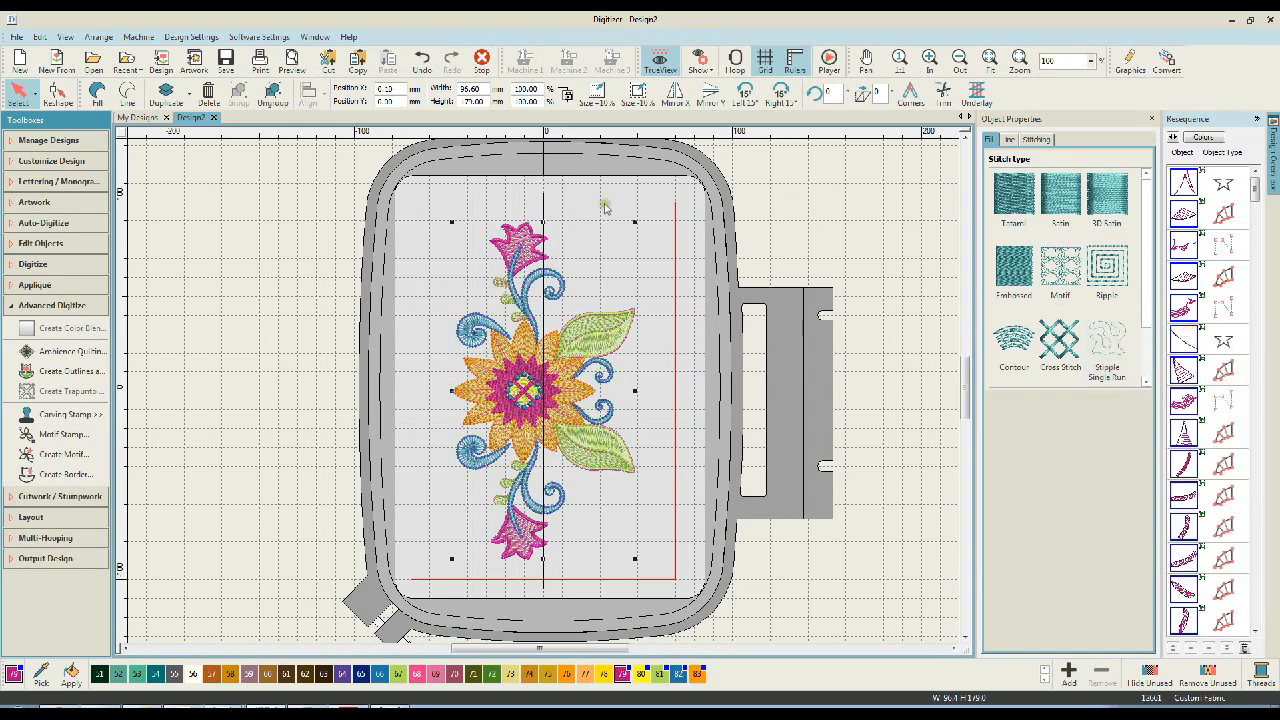
drag(540, 390, 624, 404)
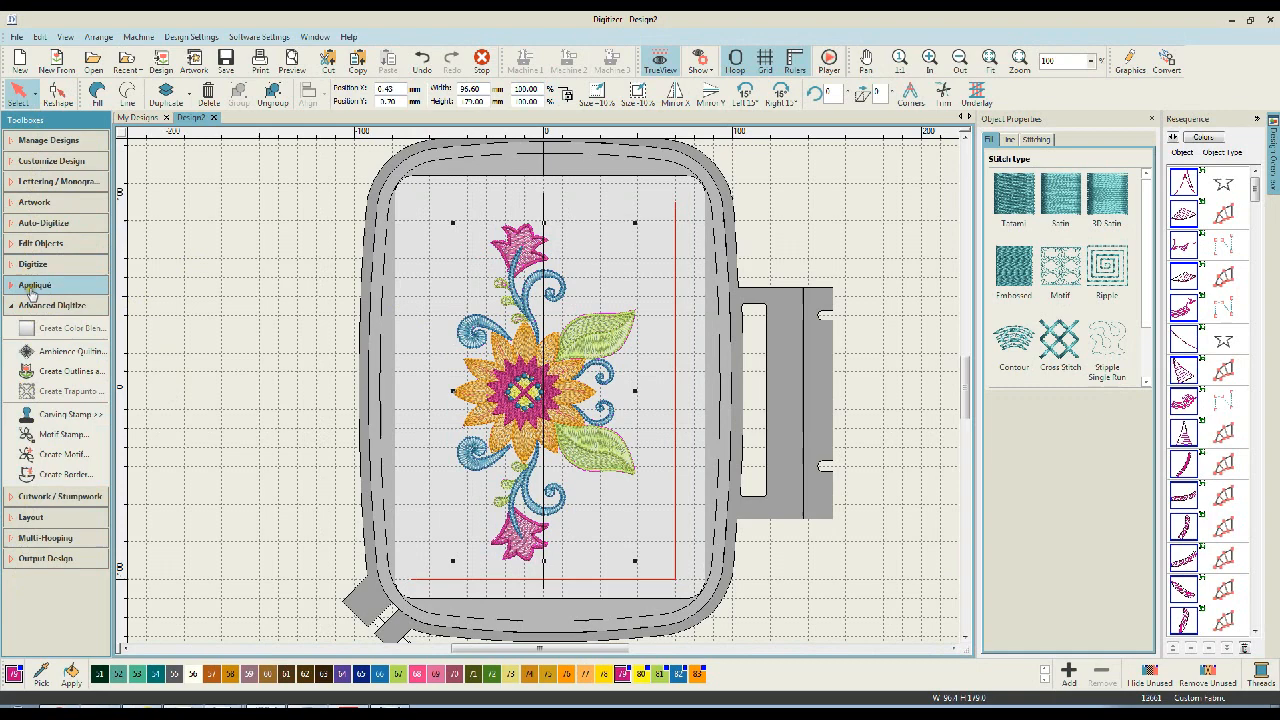
Choose Create Outlines and Offsets from the Advanced Digitize tools
click(56, 304)
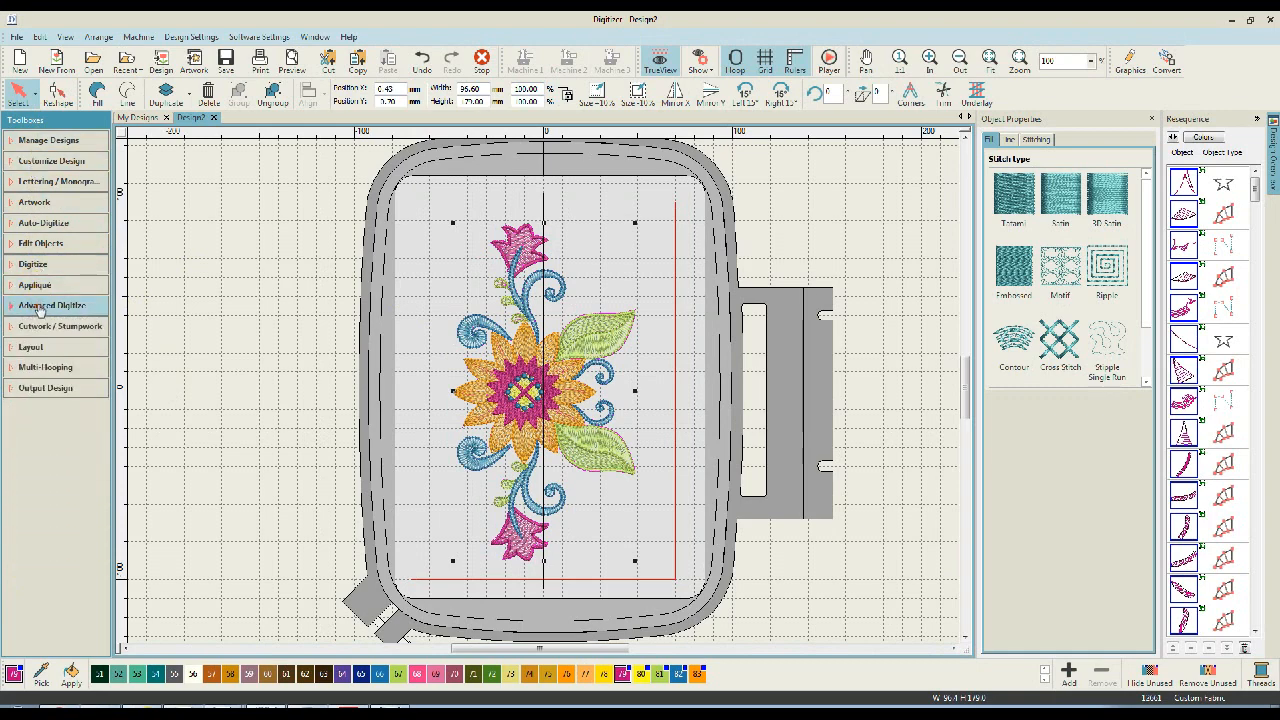
click(52, 304)
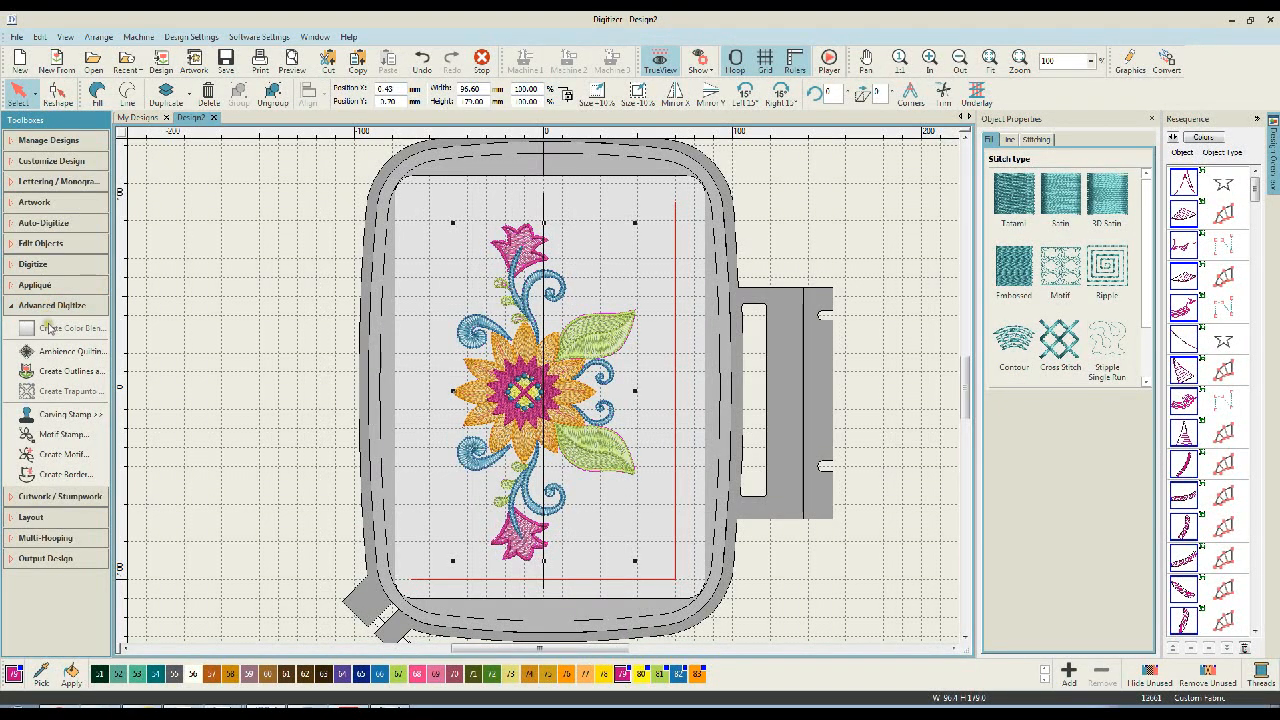
mouse_move(64, 352)
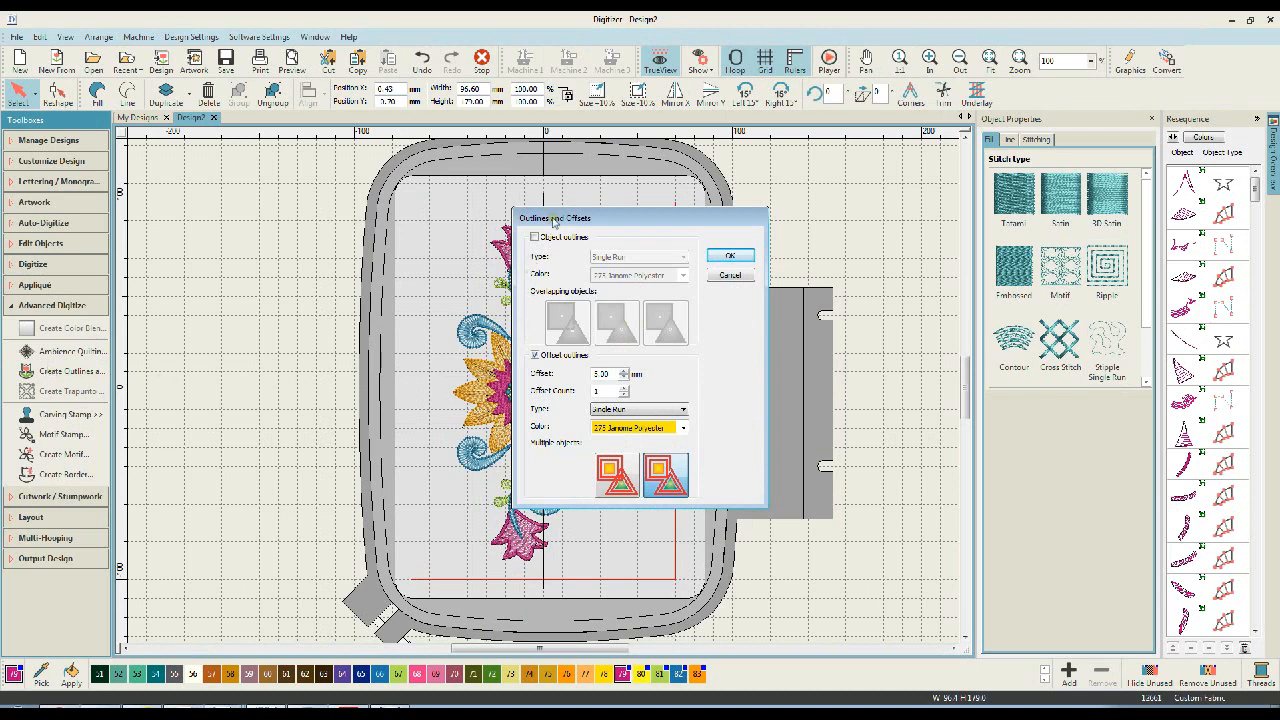
mouse_move(770, 202)
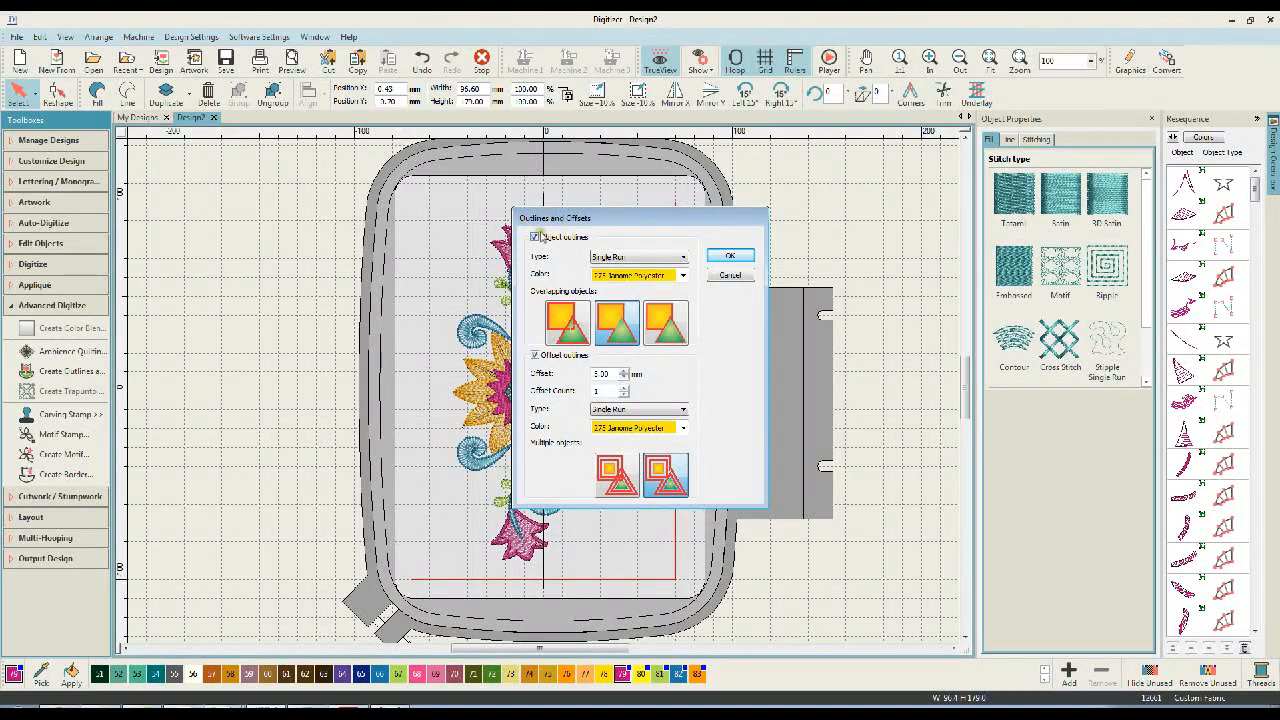
Toggle object outlines, pick a new thread colour for the offset outline and confirm the settings
click(536, 236)
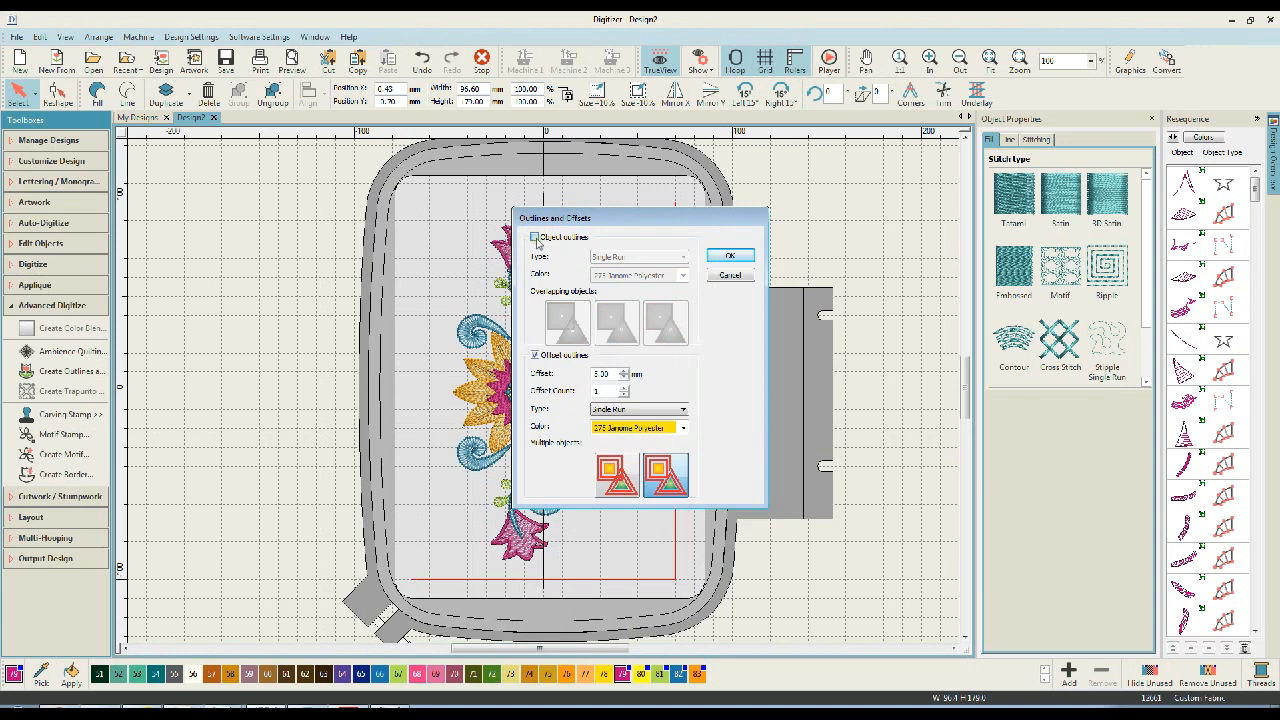
click(536, 236)
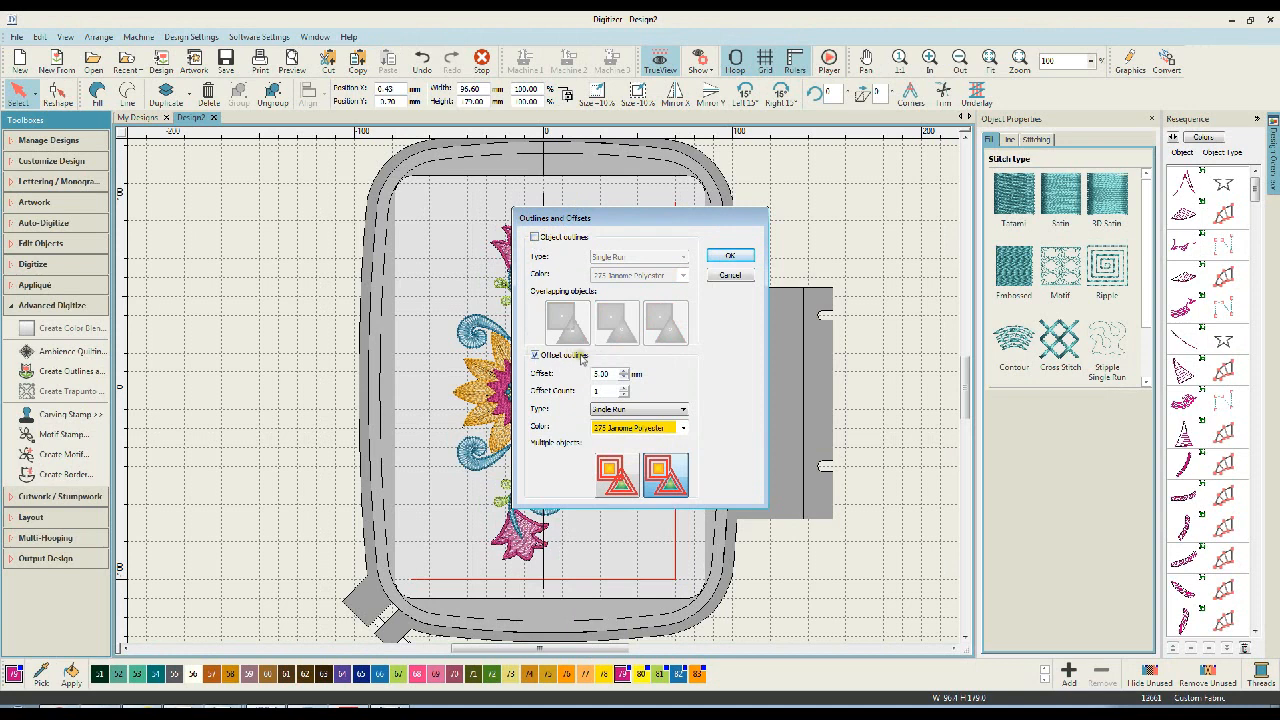
mouse_move(558, 376)
text(2.5)
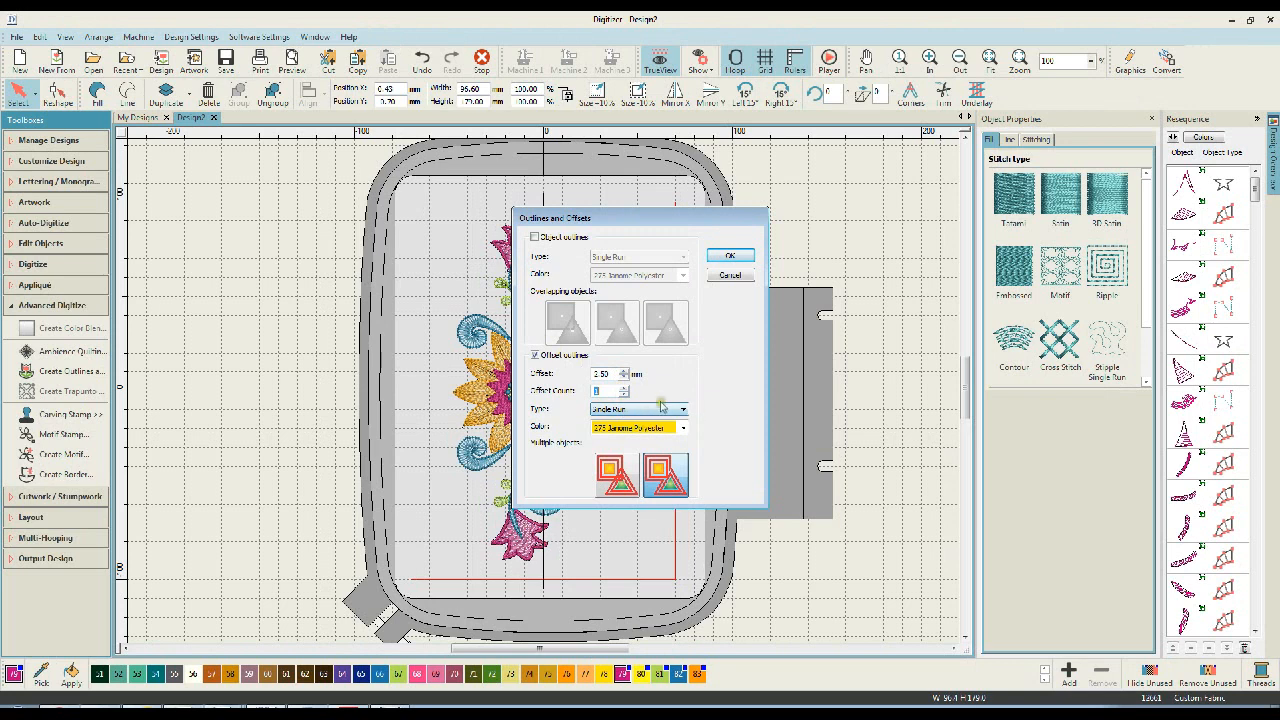
click(684, 428)
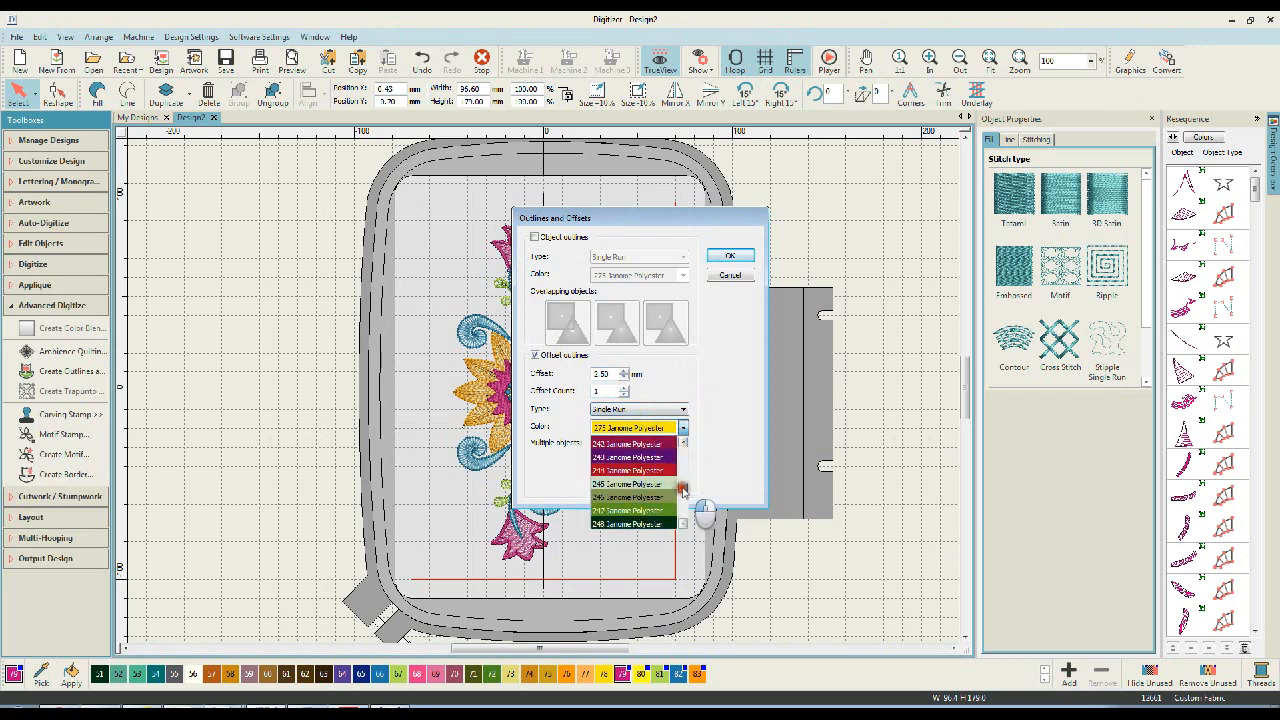
scroll(down, 3)
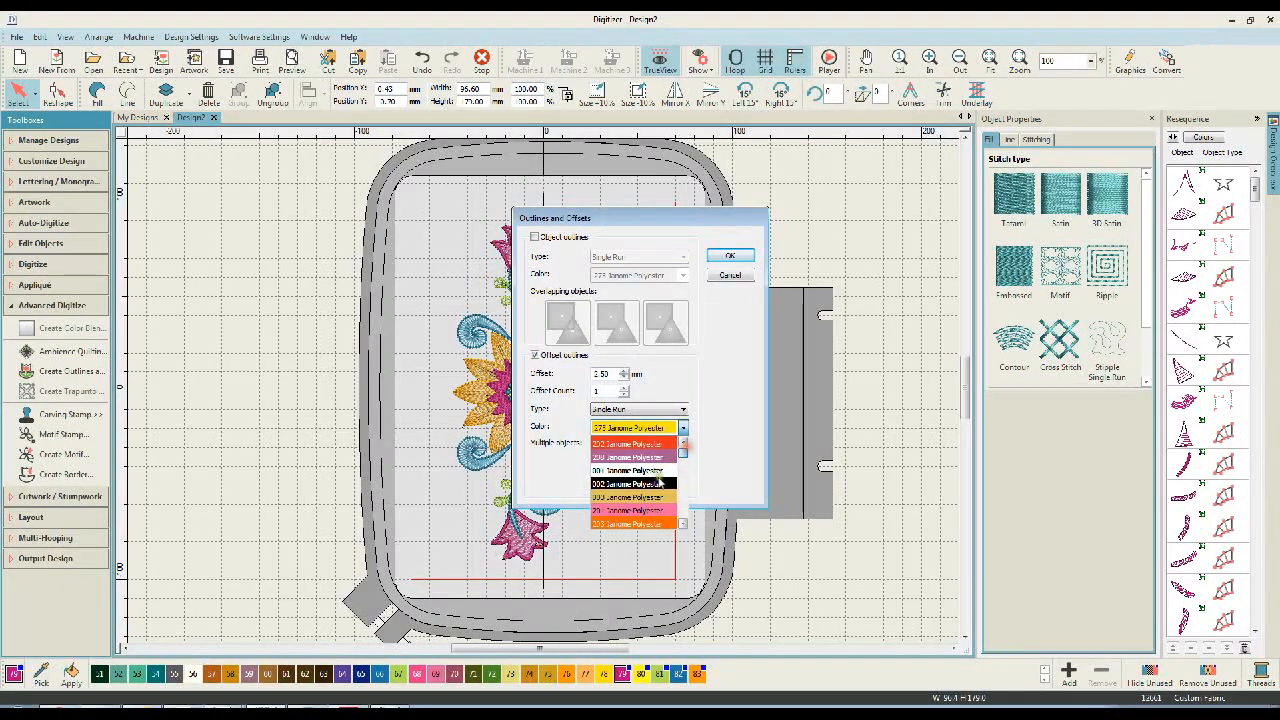
click(628, 482)
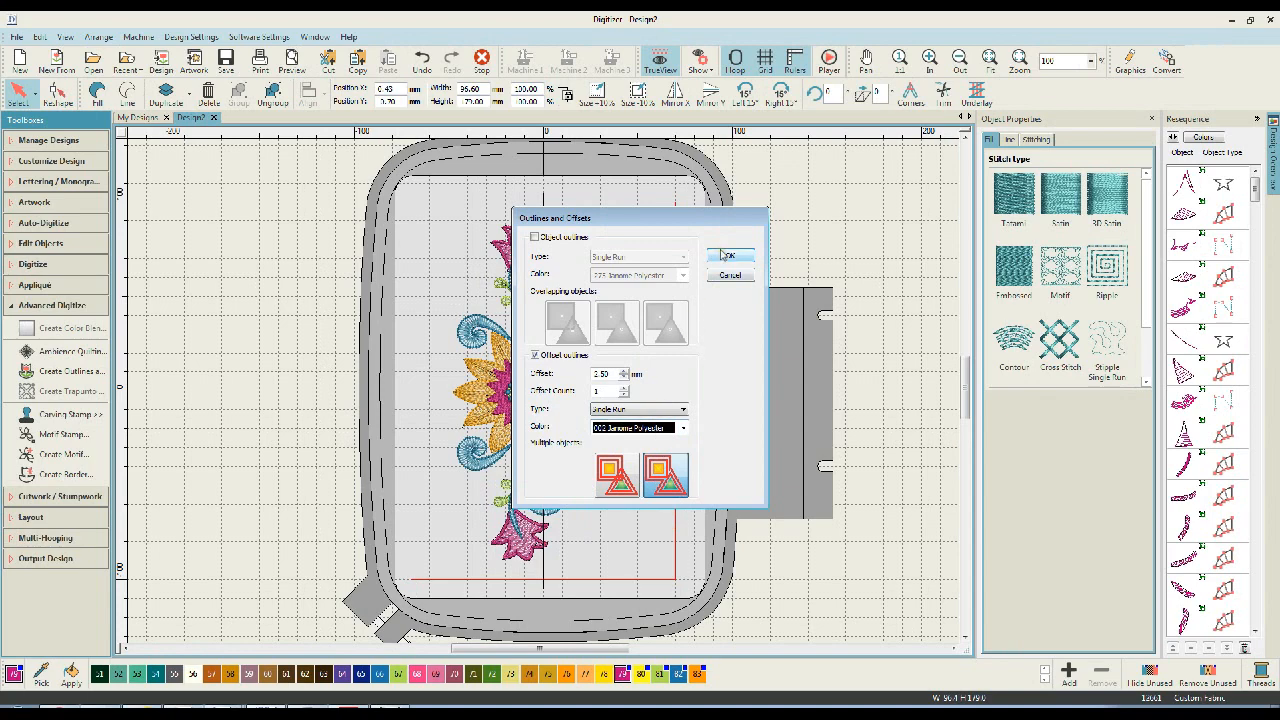
click(732, 256)
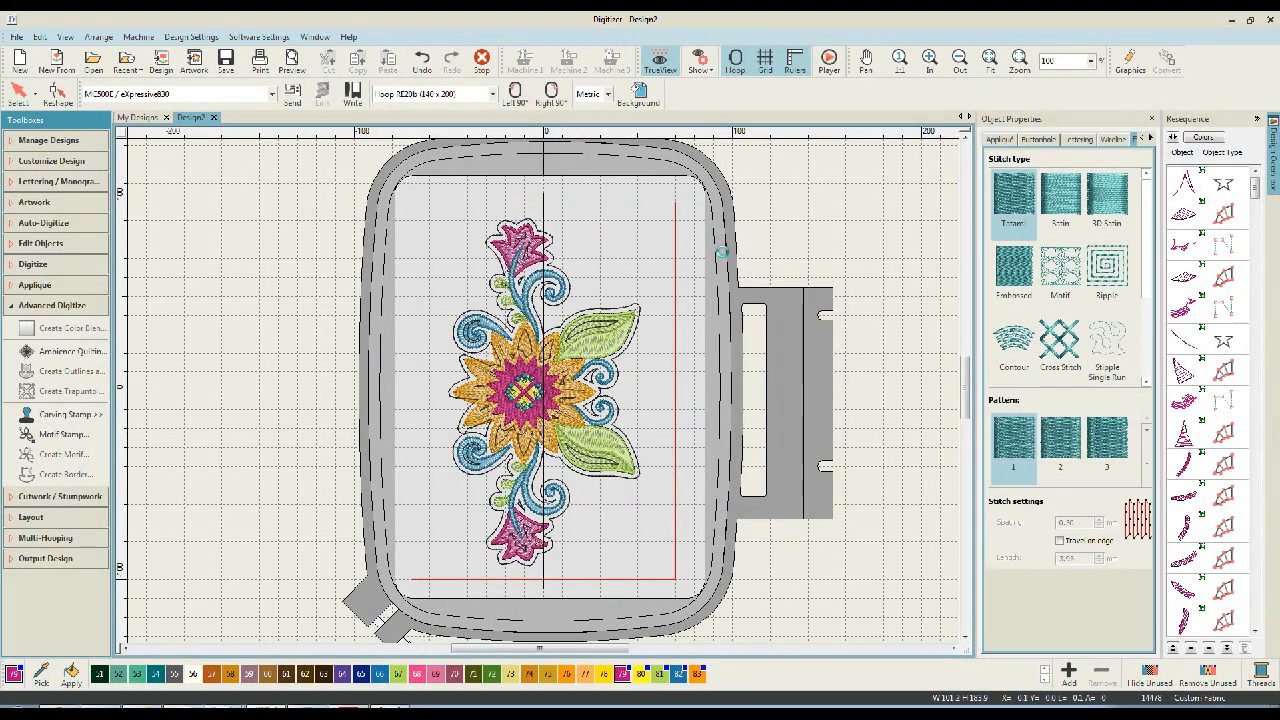
mouse_move(588, 260)
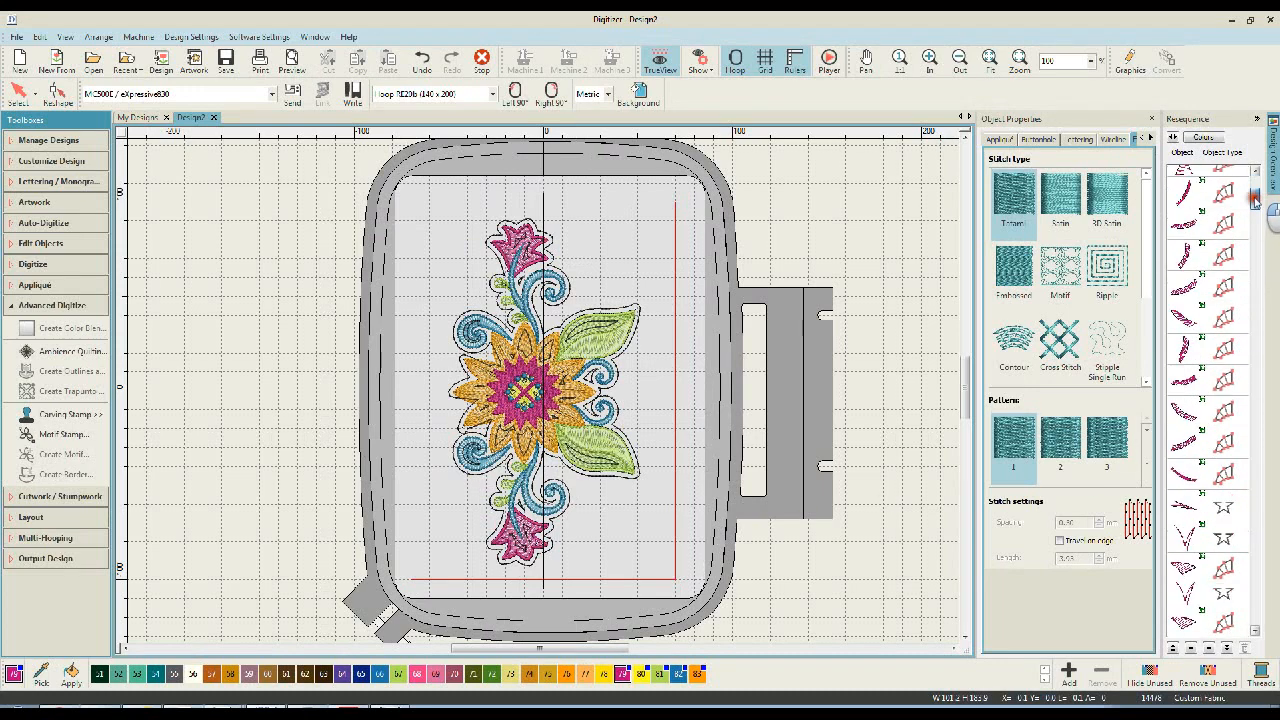
Scroll the Resources panel so running and line stitch types are shown
scroll(down, 3)
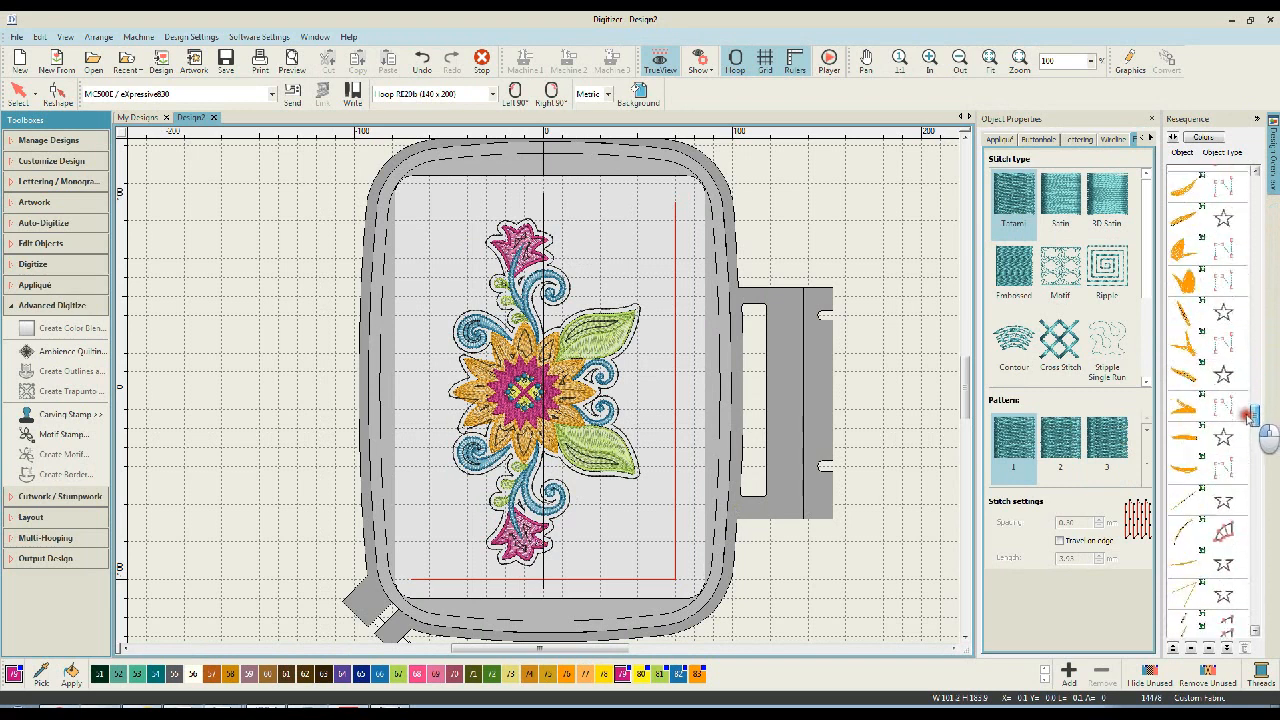
scroll(down, 3)
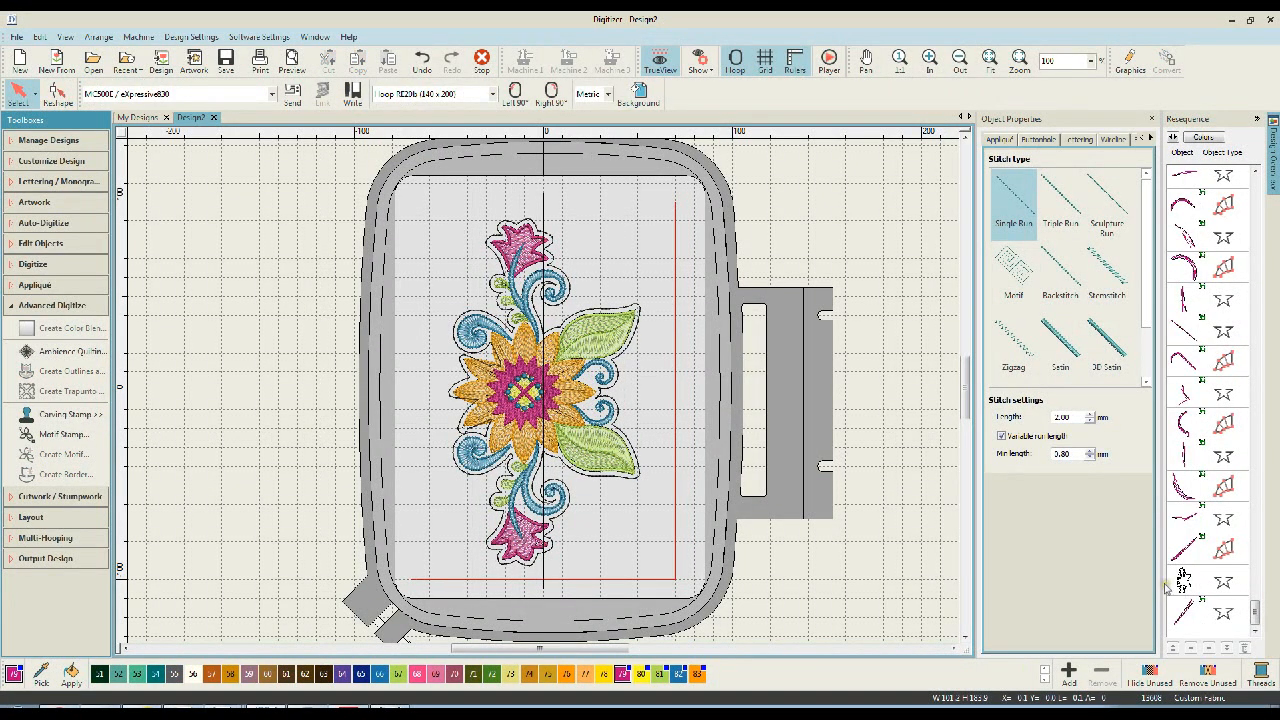
mouse_move(440, 380)
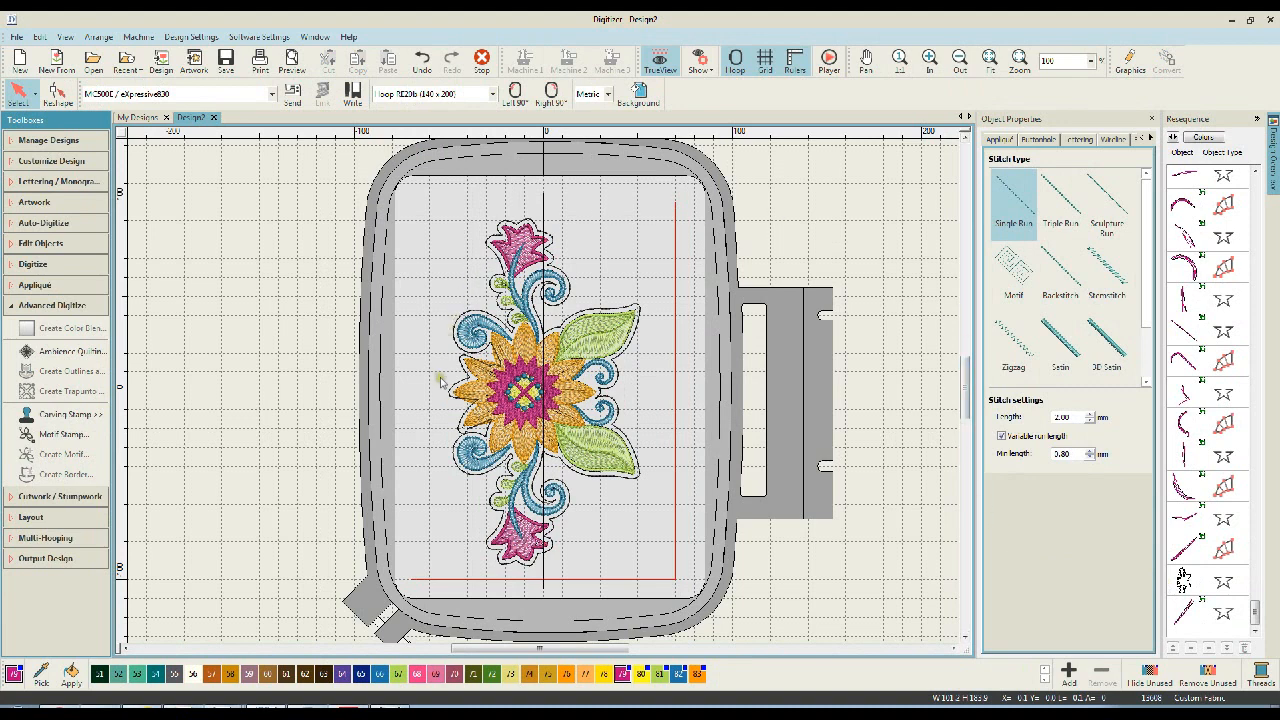
mouse_move(852, 596)
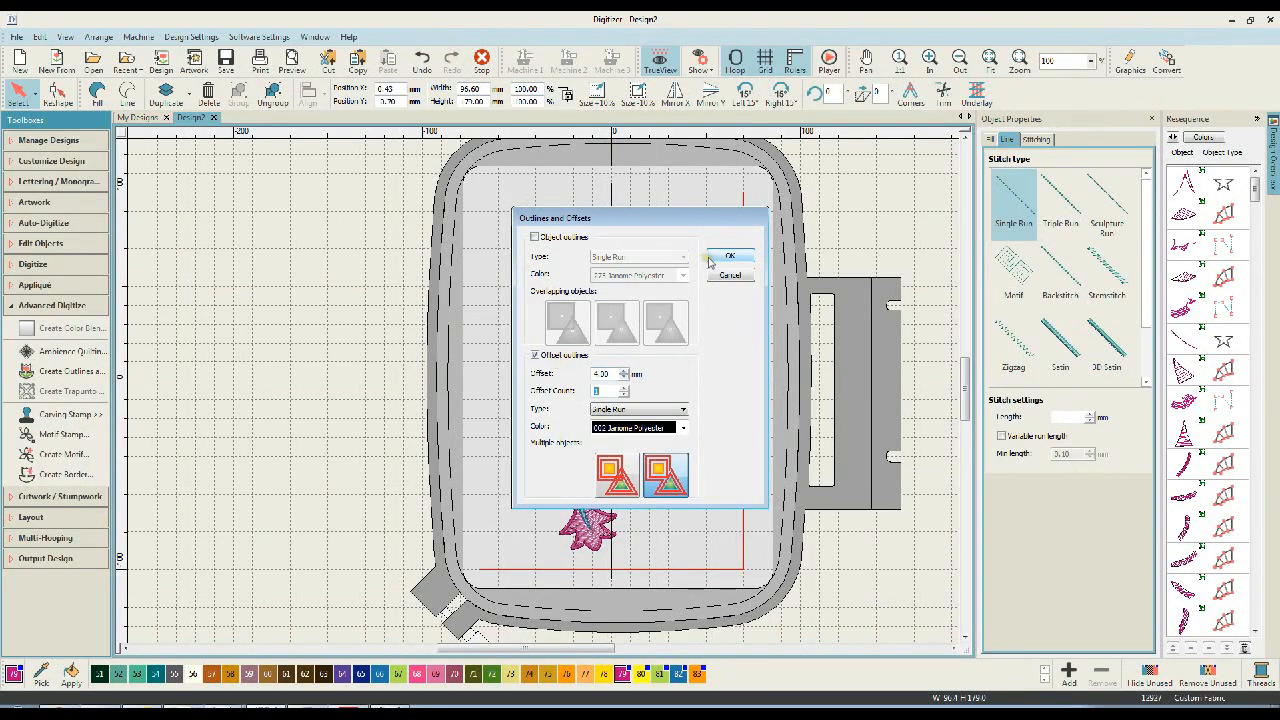
Confirm the 4.00 mm offset outline around the whole flower design
click(730, 256)
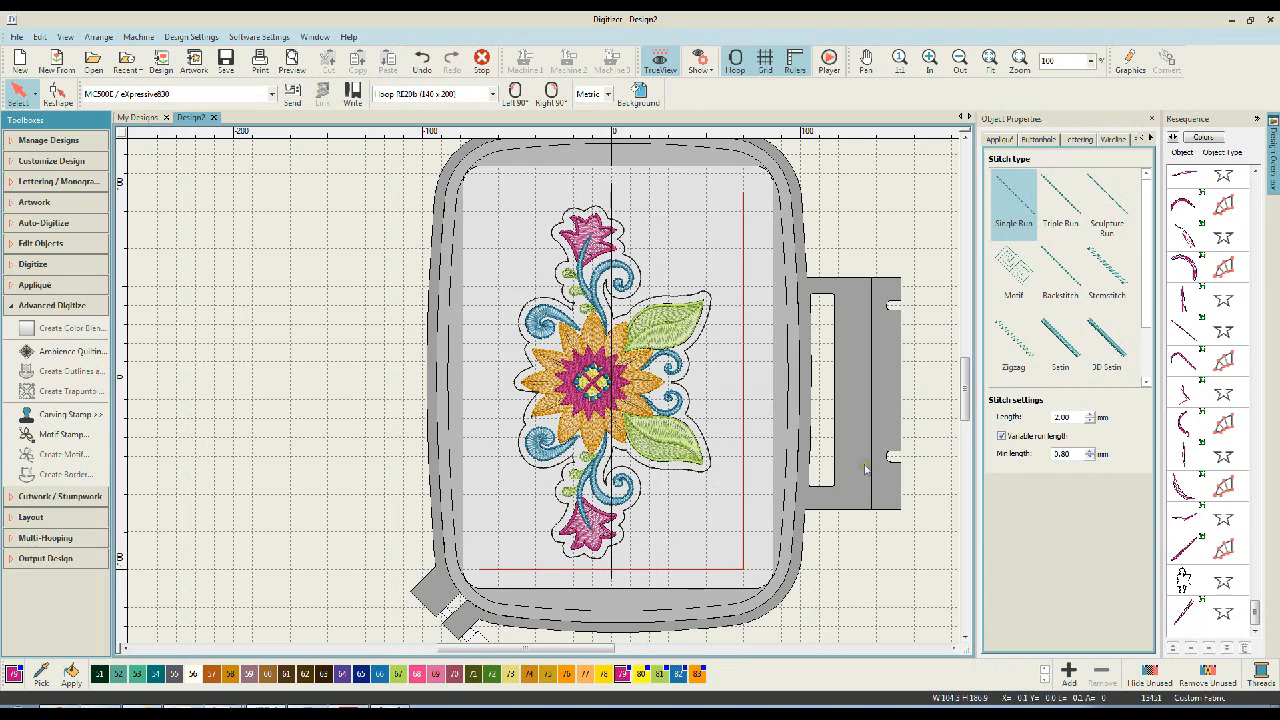
mouse_move(728, 374)
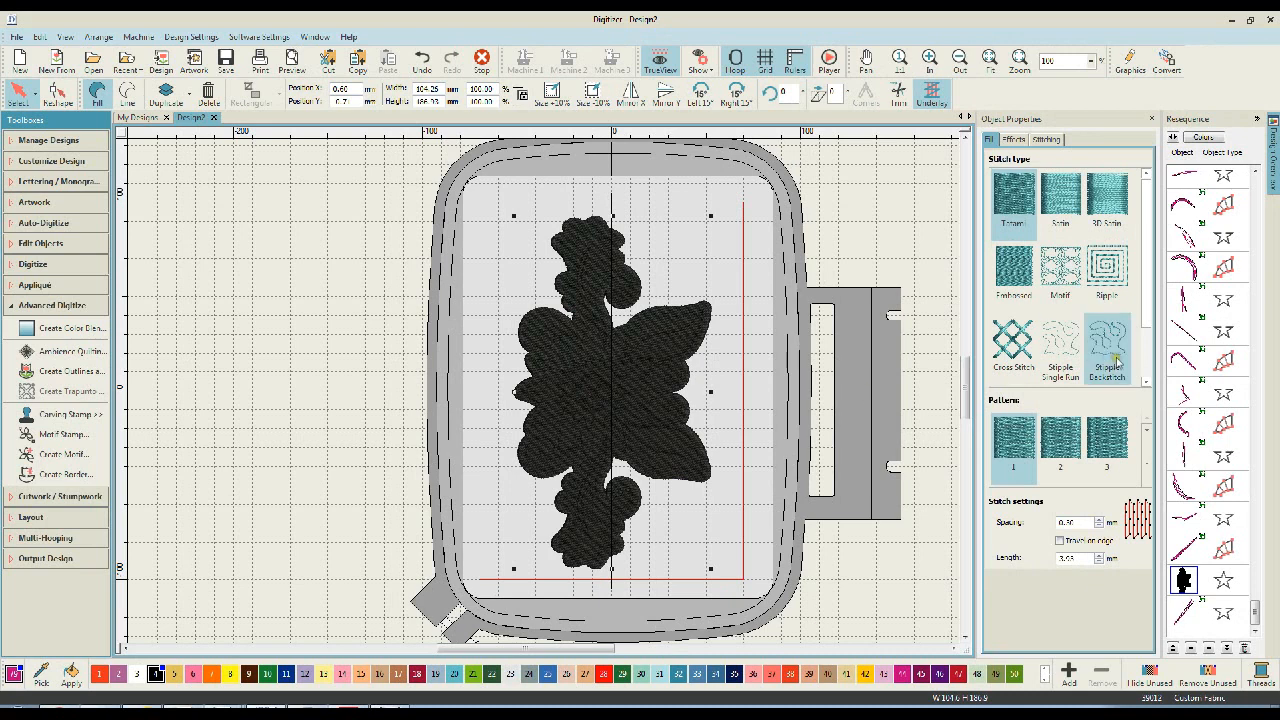
Fill the knockdown shape with Cross Stitch behind the flower
click(1012, 342)
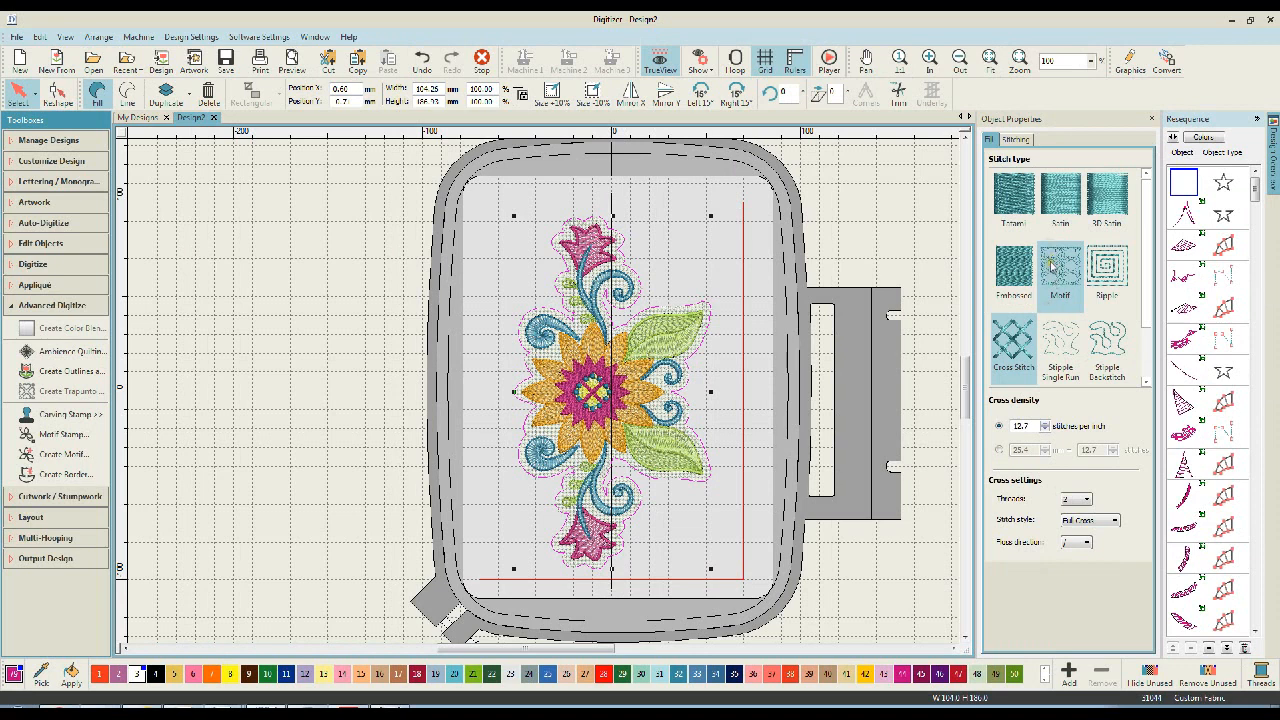
Switch the knockdown fill to Motif and try two motif patterns from the gallery
click(1060, 276)
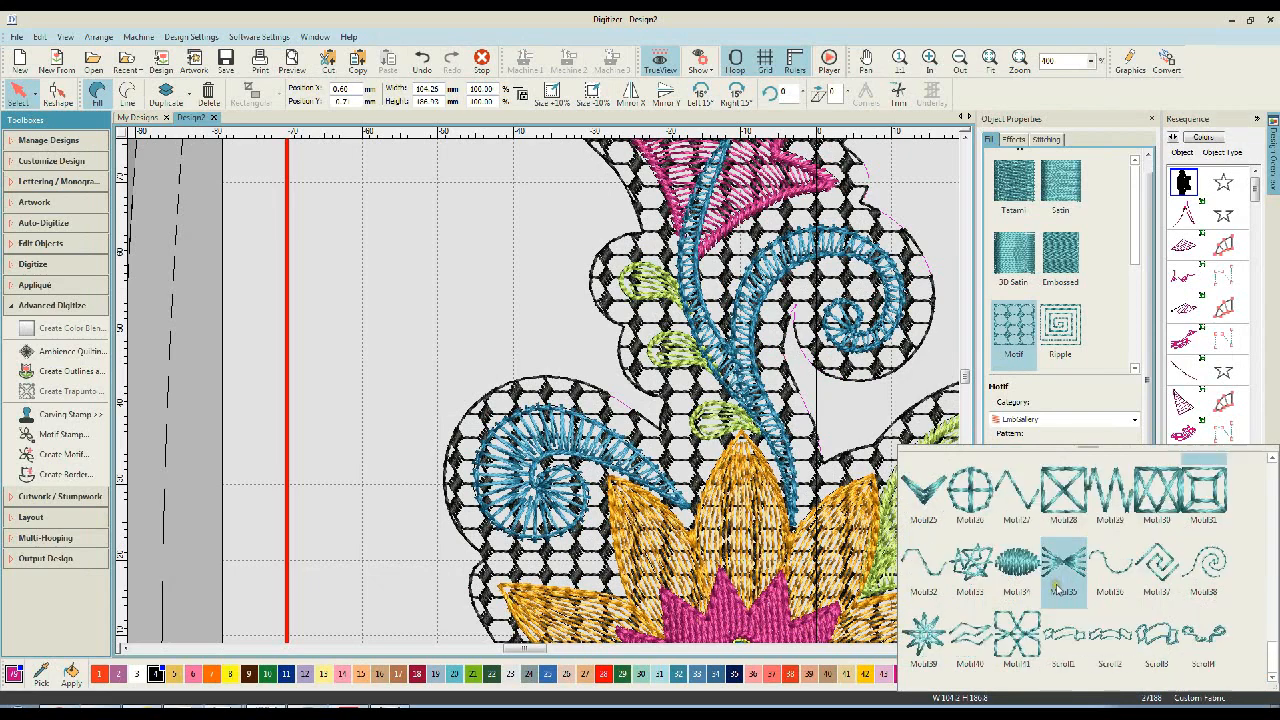
click(1062, 576)
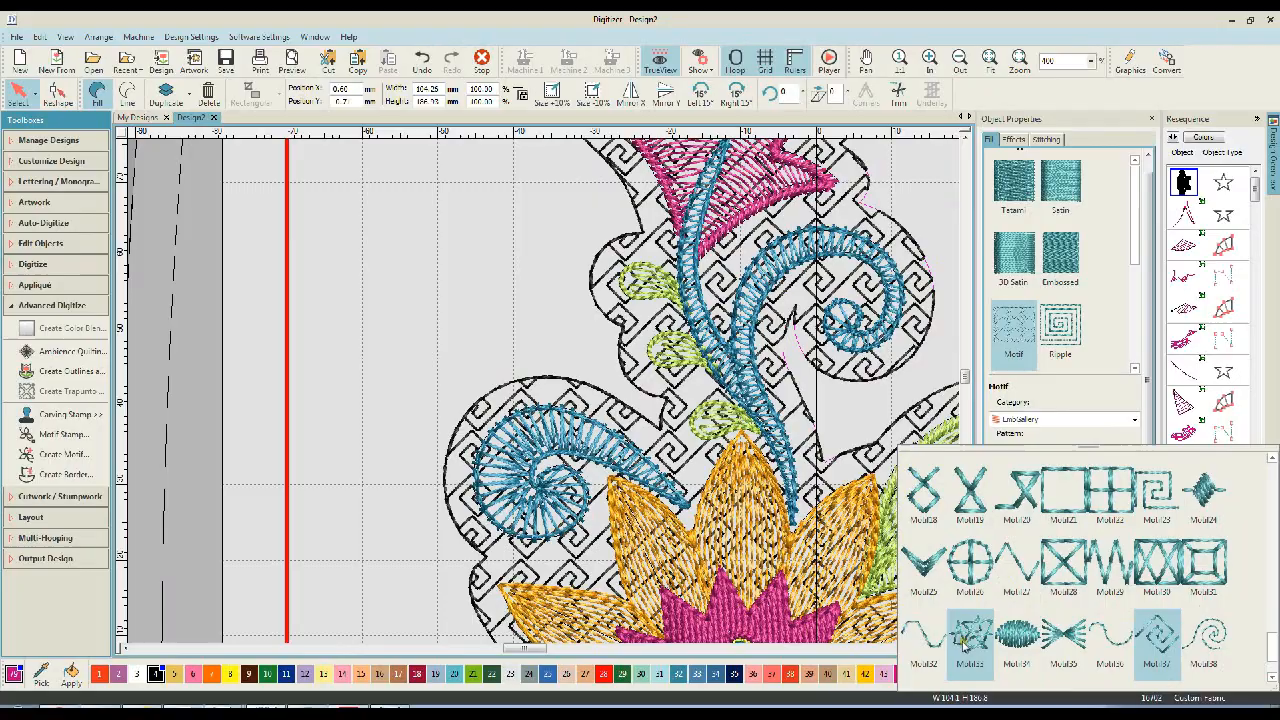
click(964, 644)
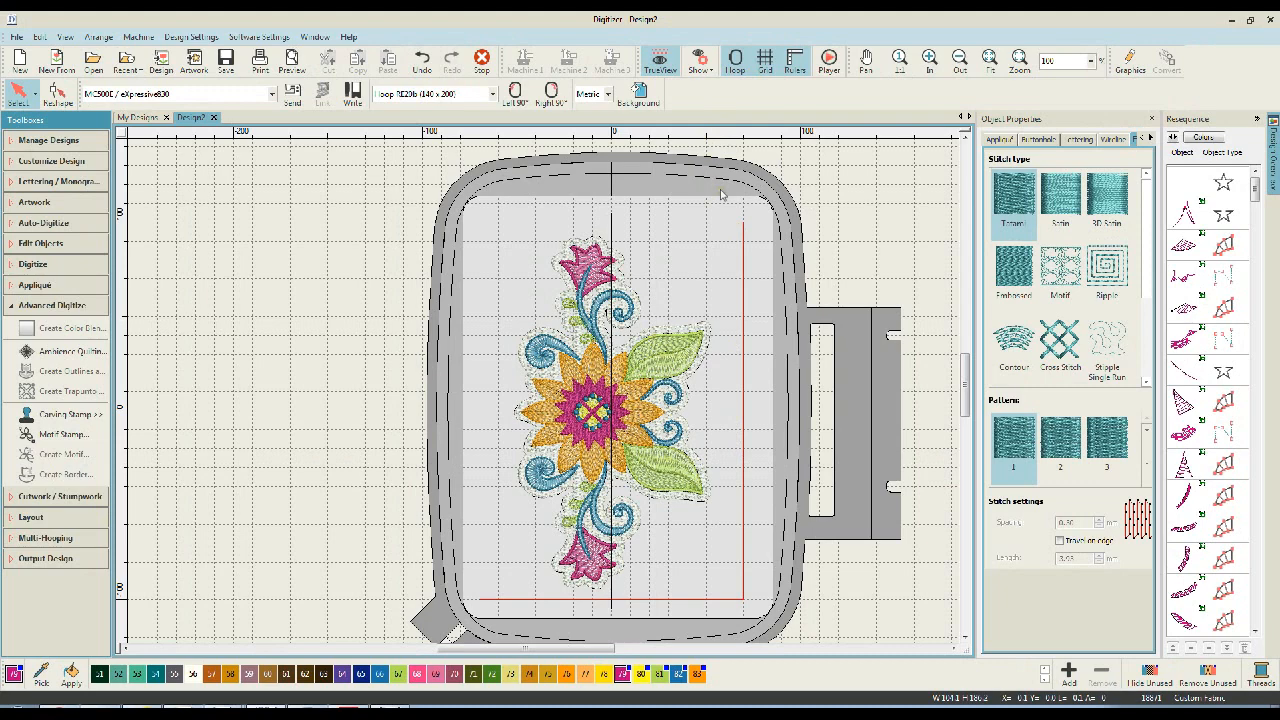
mouse_move(852, 394)
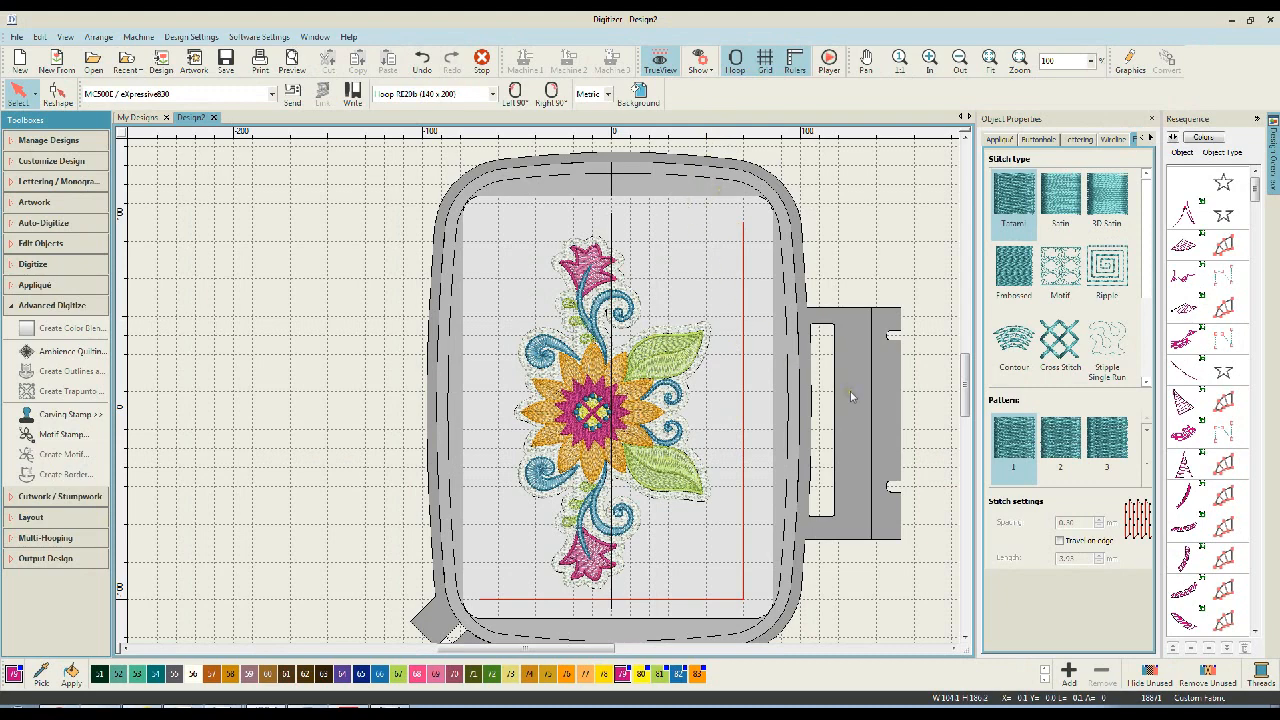